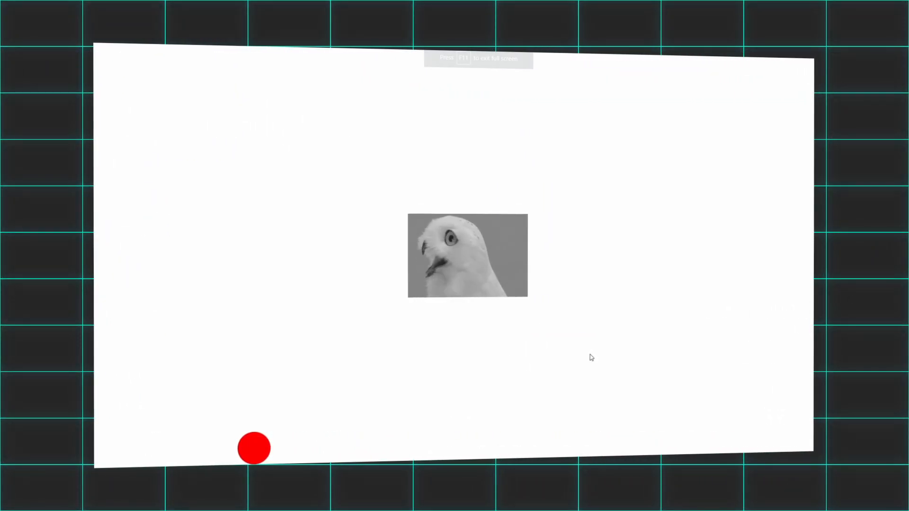
# - Advance bravepeople.co to its next section, browse it, then reach the Deekay WORK gallery
pyautogui.press('f11')
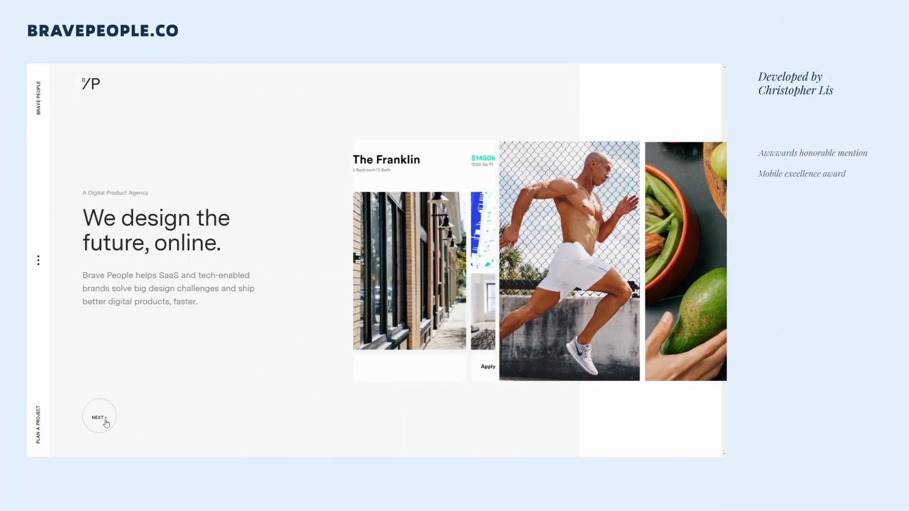
pyautogui.click(100, 416)
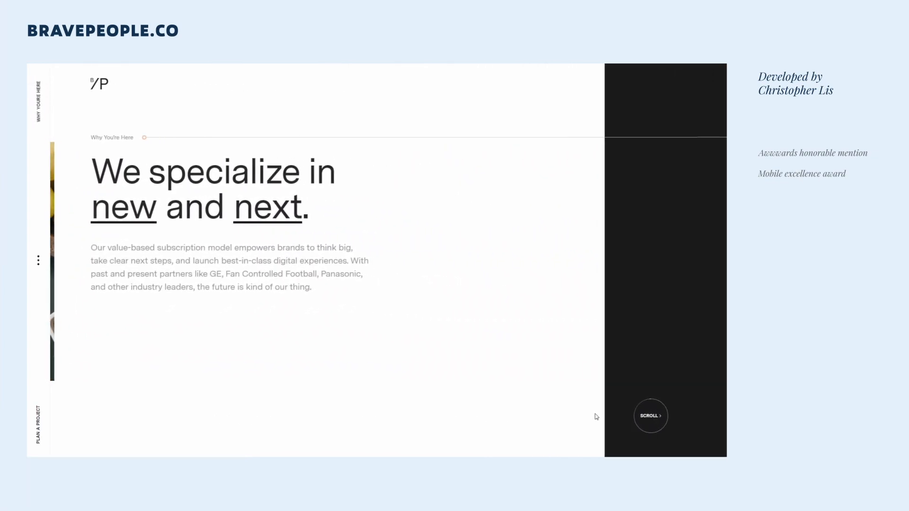
pyautogui.scroll(-3)
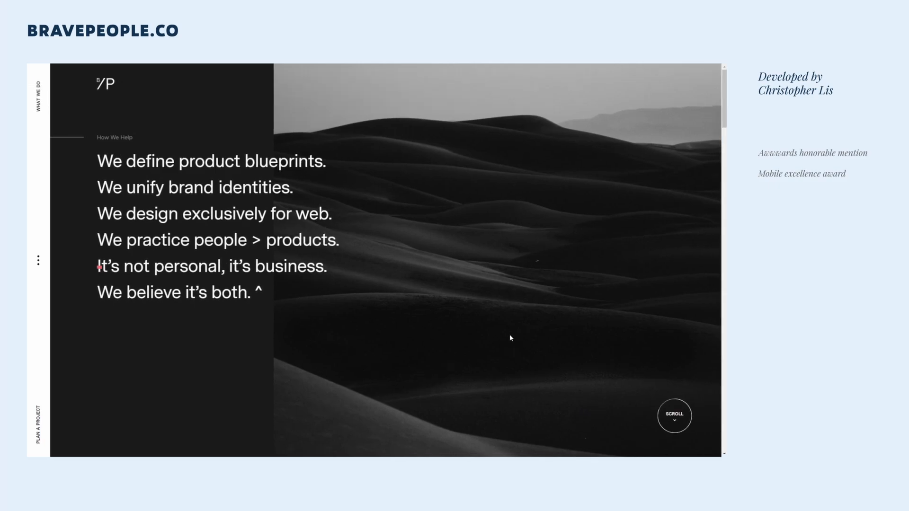
pyautogui.scroll(-3)
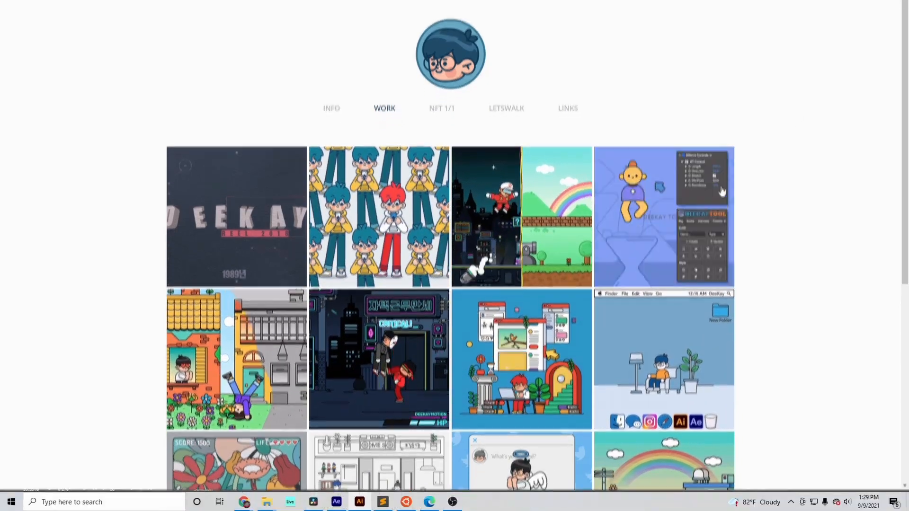
pyautogui.click(360, 502)
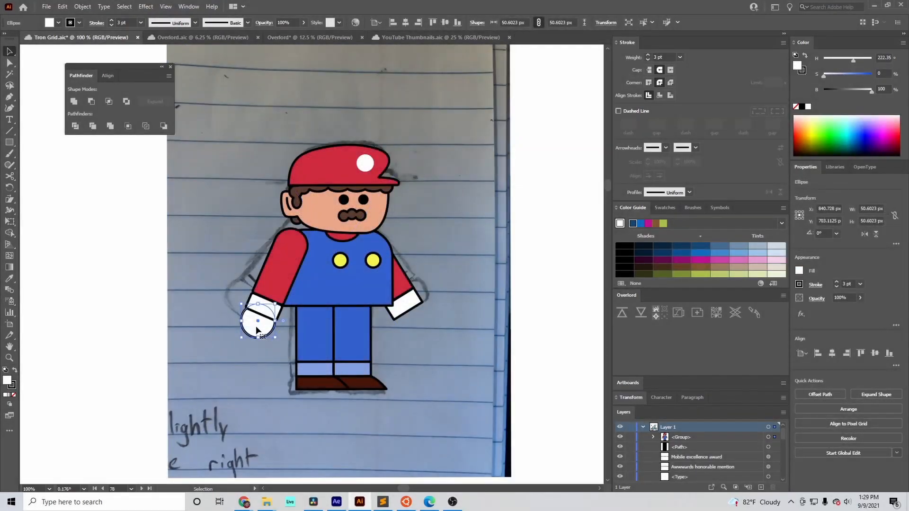
# - Draw a white glove circle with the Ellipse tool on the Mario illustration
pyautogui.moveTo(261, 319); pyautogui.dragTo(412, 316)
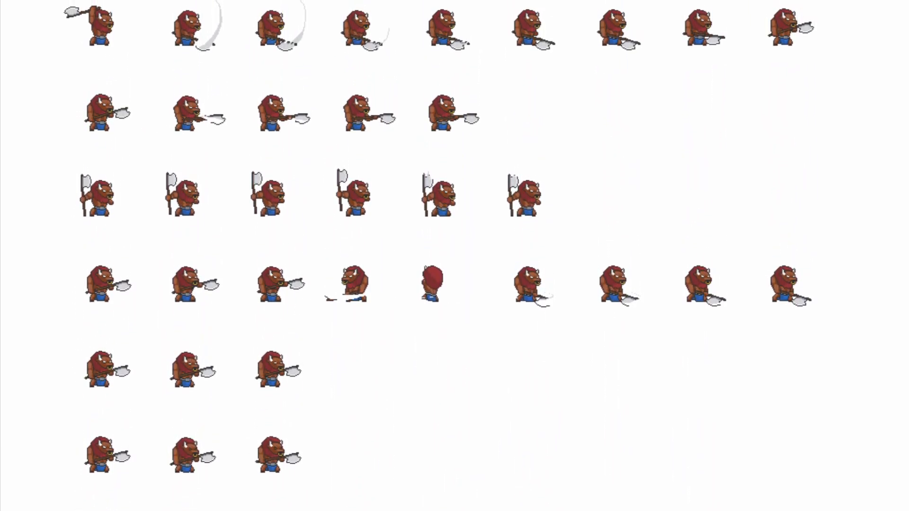
pyautogui.scroll(-3)
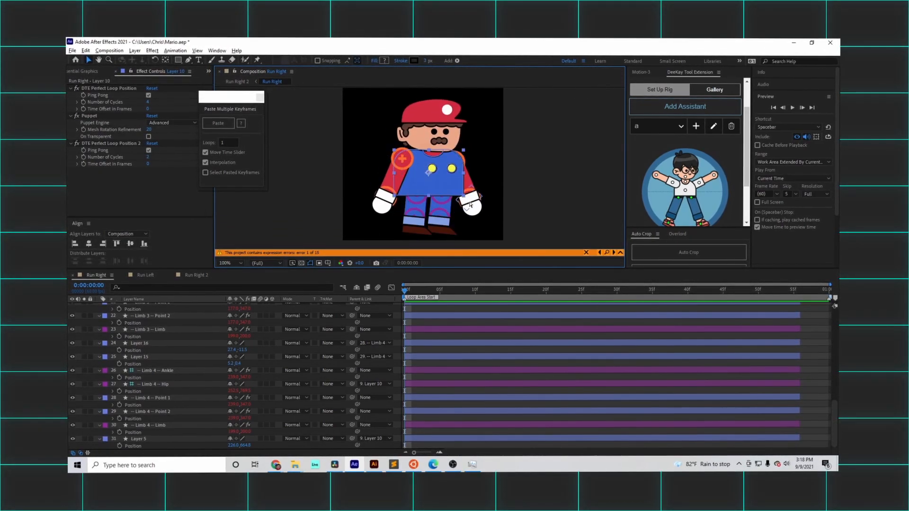
# - Glue the Run Right 2 PNG sequence into one sprite strip and play it
pyautogui.click(714, 90)
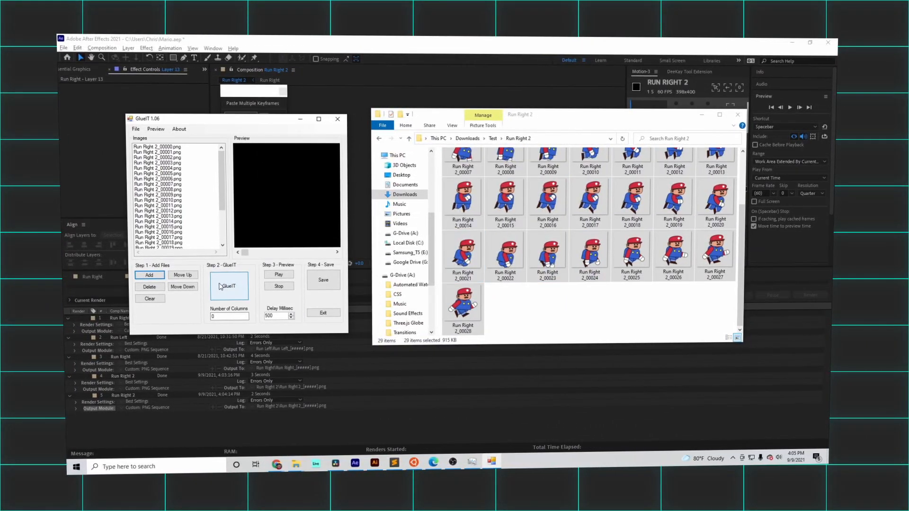
pyautogui.click(279, 274)
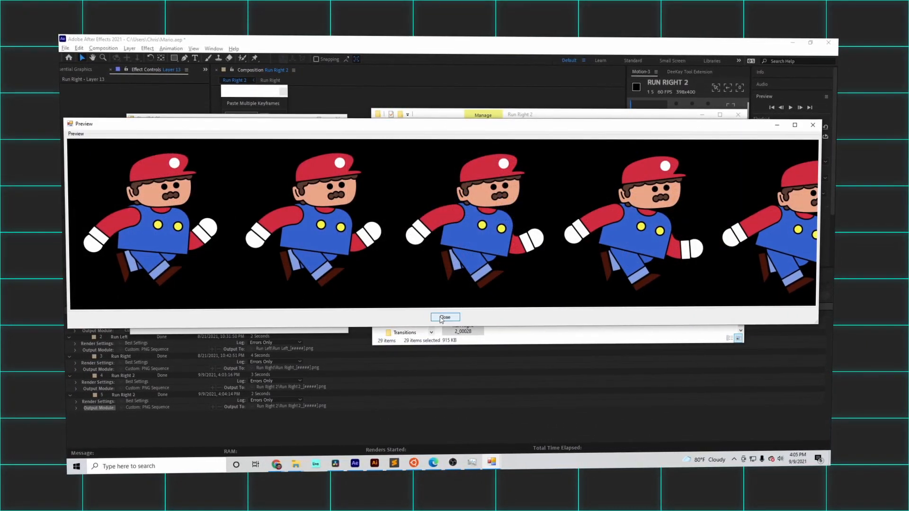
pyautogui.click(445, 317)
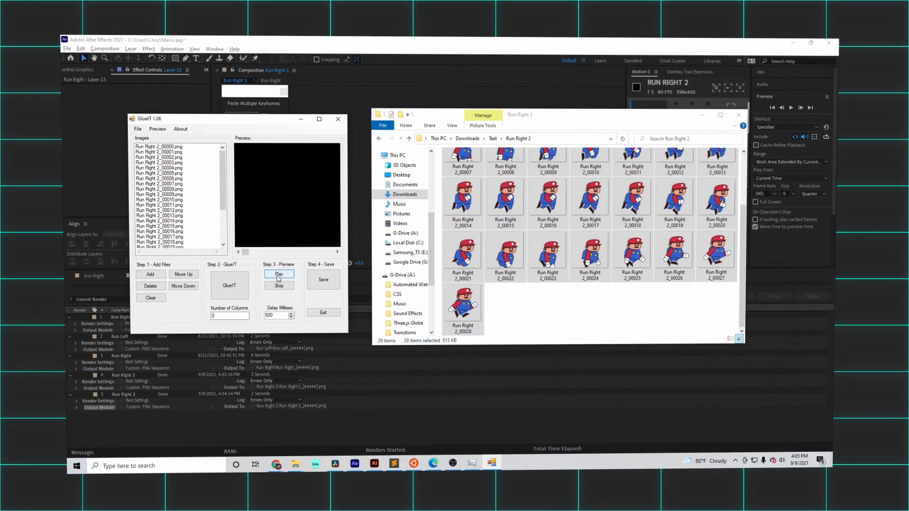
pyautogui.click(279, 274)
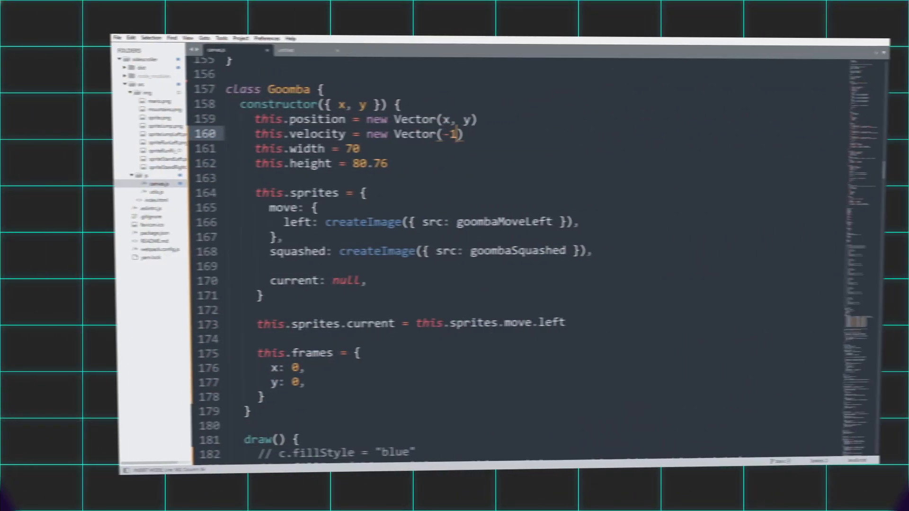
# - Complete the Goomba velocity as Vector(-1, 0) and fix canvas.height at 608
pyautogui.write(', 0')
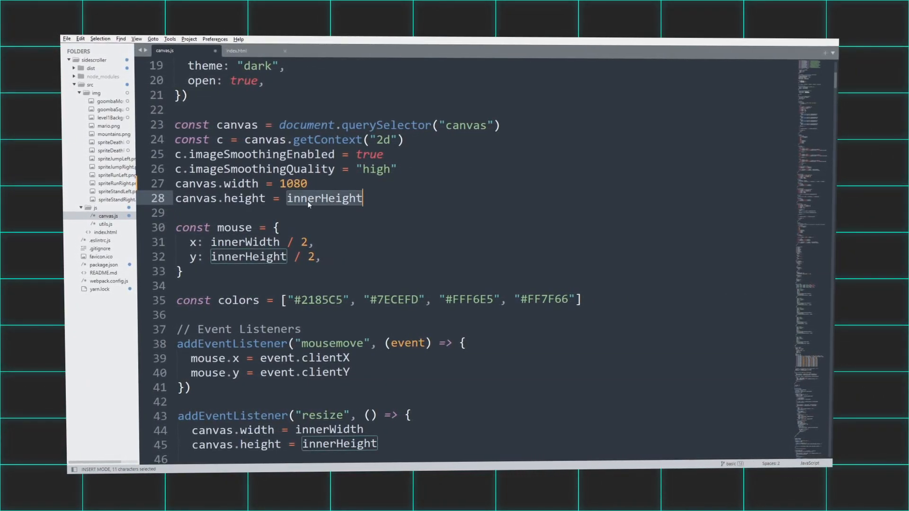
pyautogui.write('608')
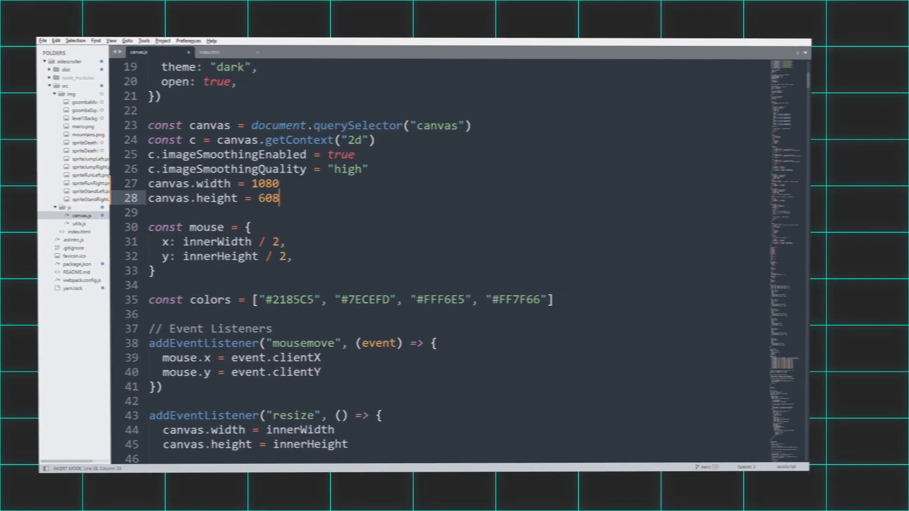